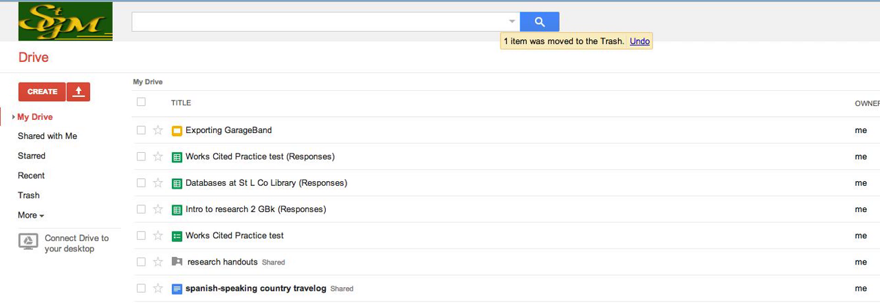
- Create a new blank presentation from Drive's CREATE menu and open its File menu
left_click(41, 92)
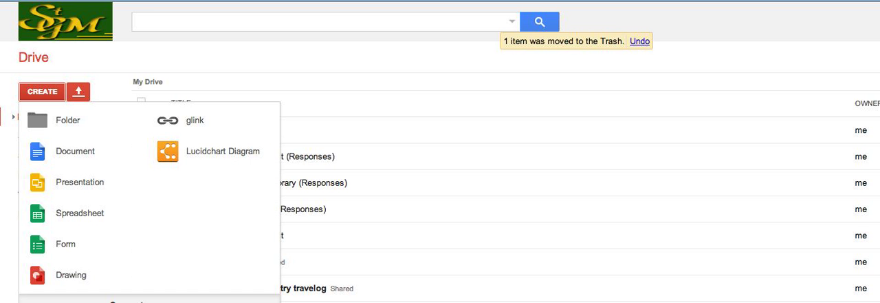
left_click(80, 181)
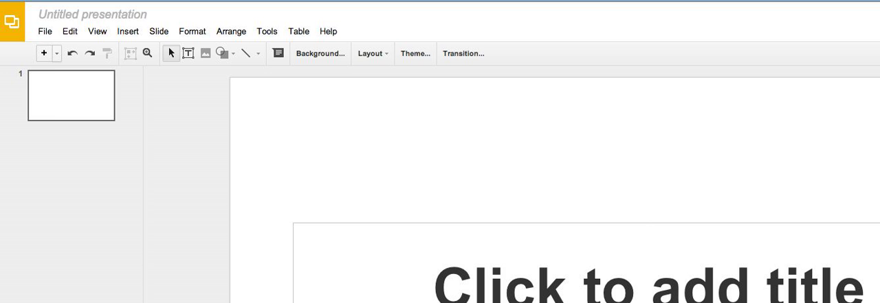
left_click(44, 31)
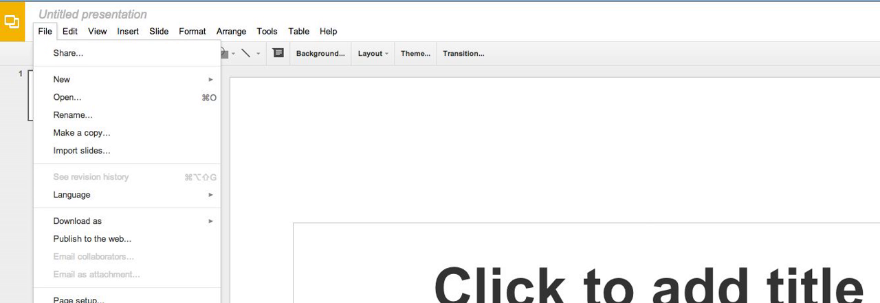
mouse_move(81, 150)
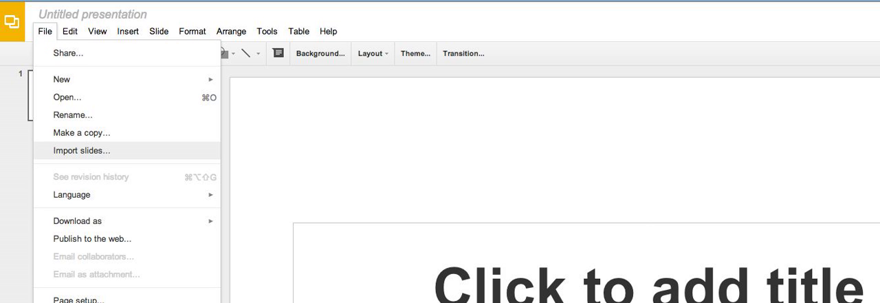
left_click(81, 150)
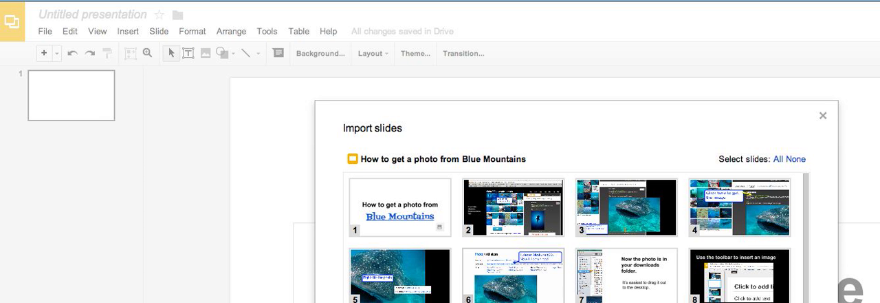
- Import slides 6 and 8 from 'How to get a photo from Blue Mountains' into the deck
left_click(513, 275)
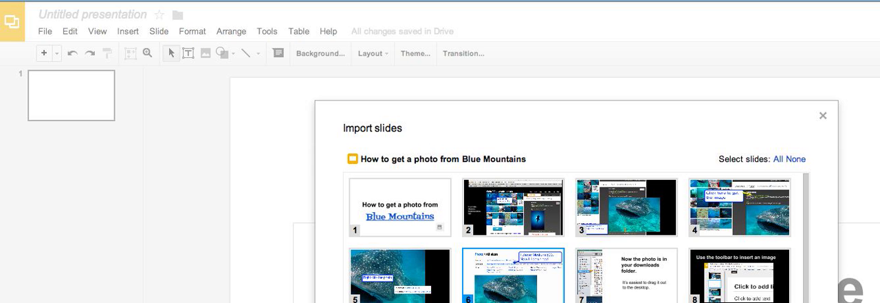
mouse_move(738, 275)
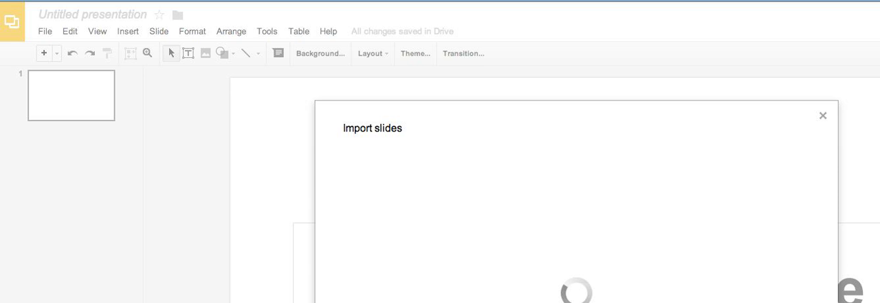
left_click(823, 115)
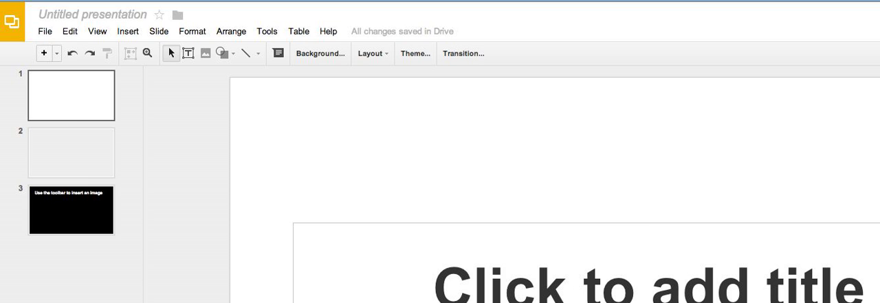